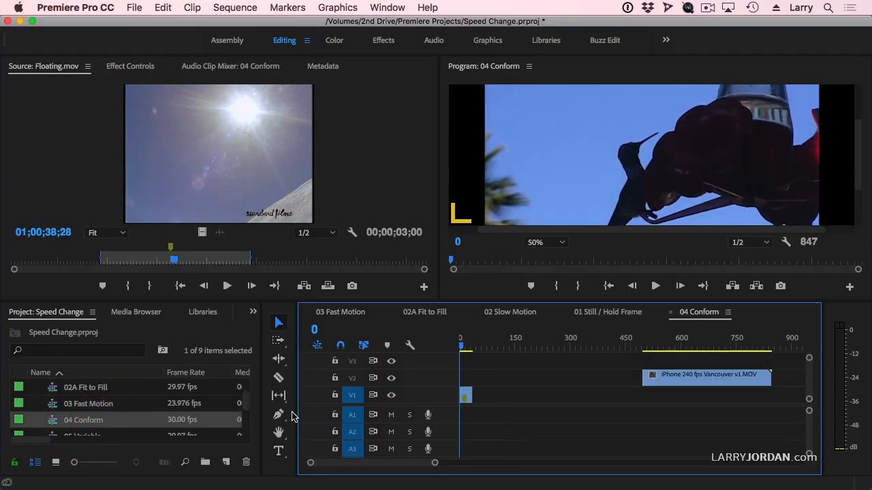
mouse_move(465, 392)
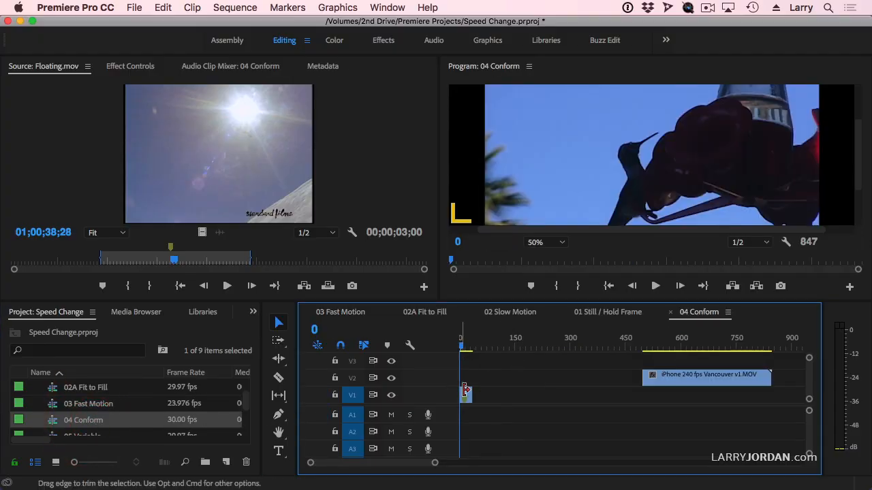
mouse_move(466, 395)
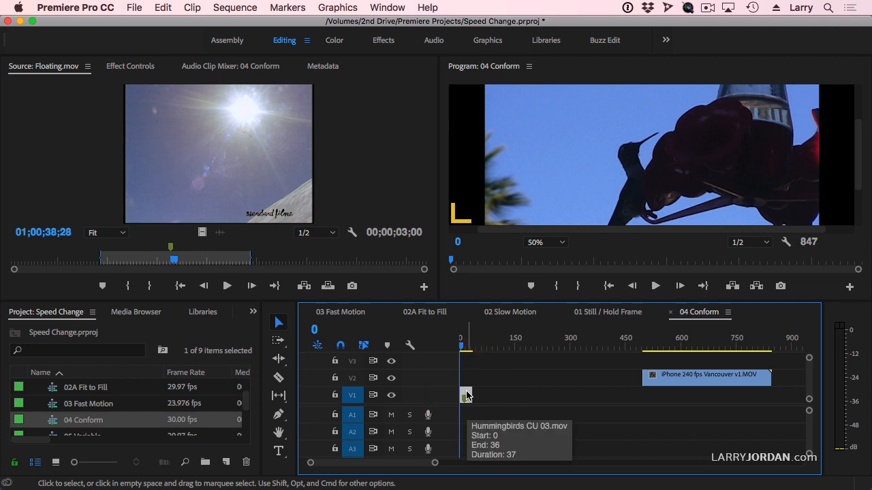
Step: Slow the hummingbird clip to 5% speed via Speed/Duration
click(655, 286)
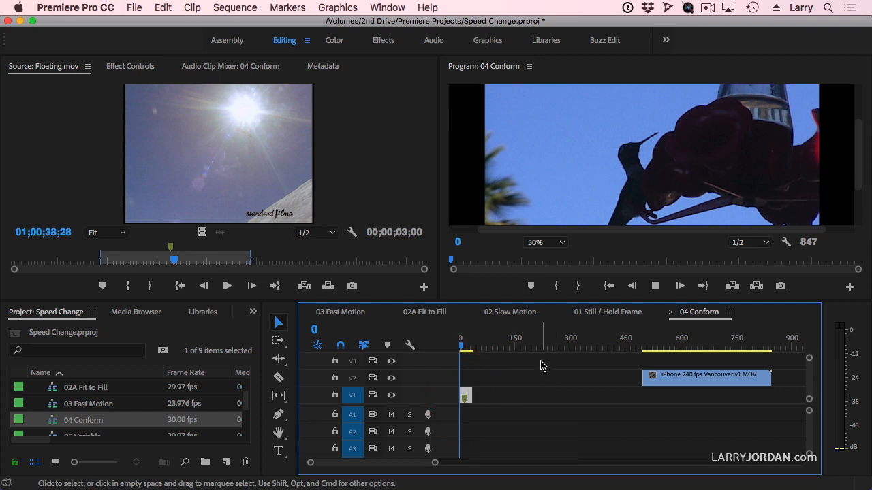
click(470, 347)
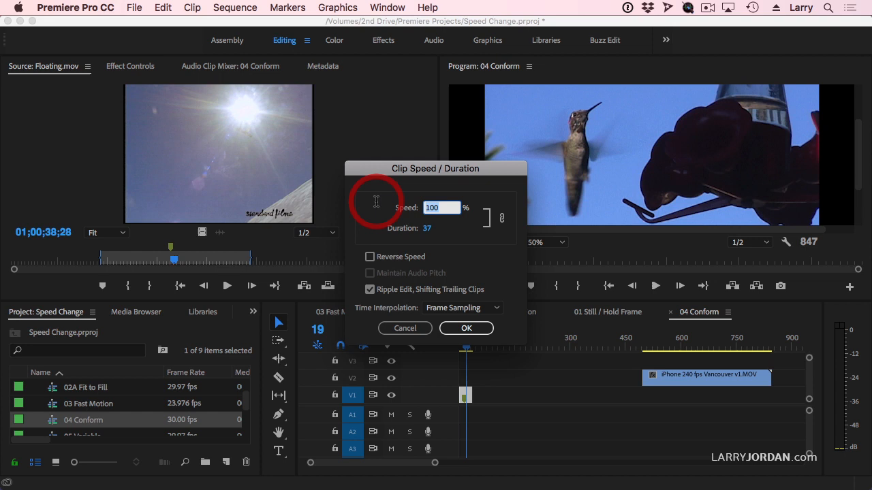
text(5)
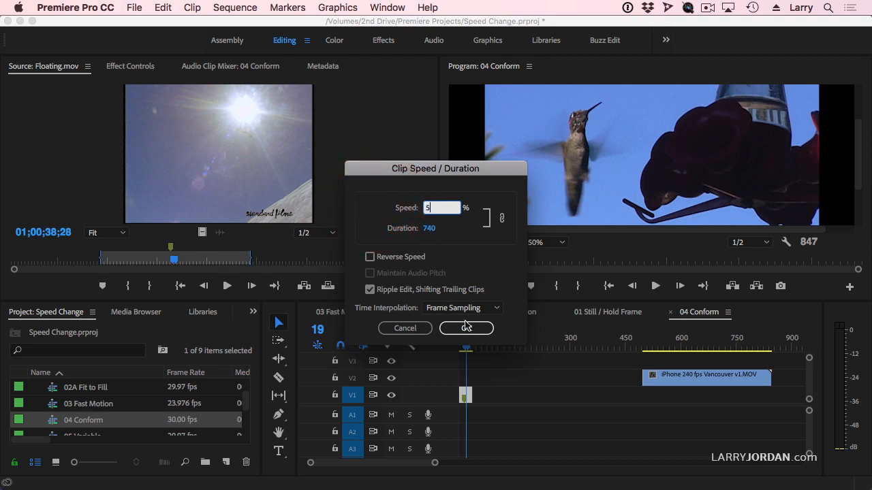
click(466, 328)
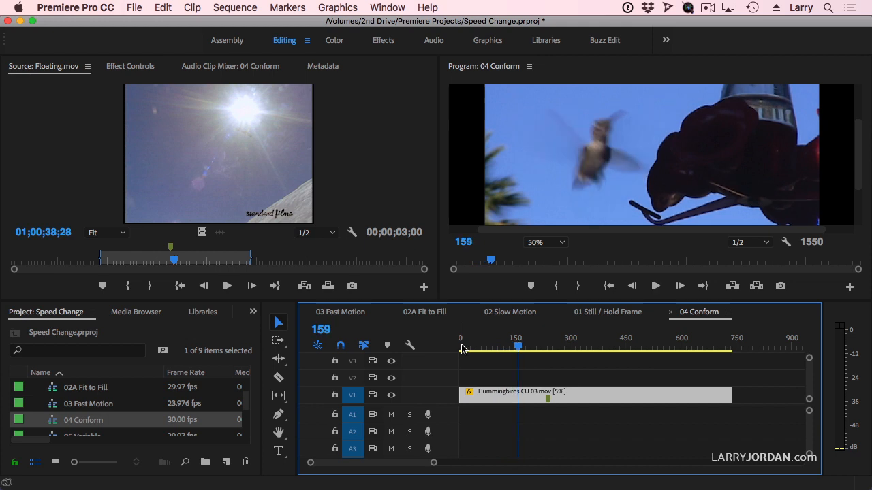
click(656, 286)
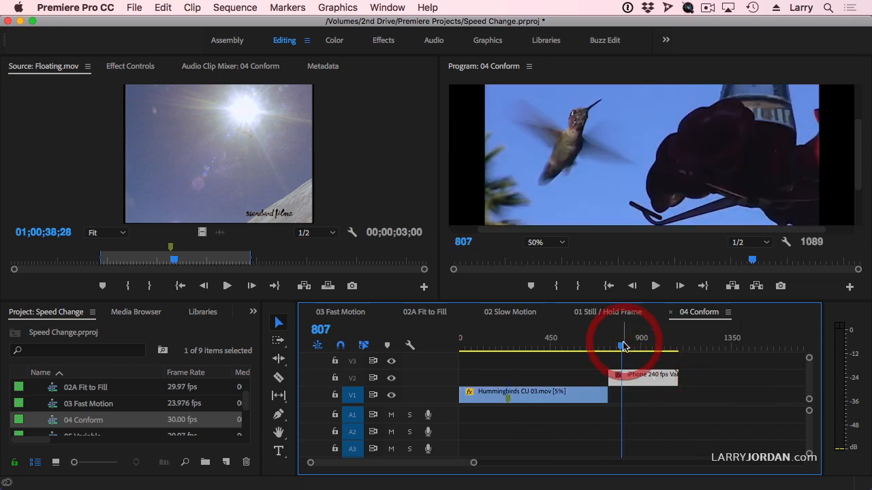
click(621, 345)
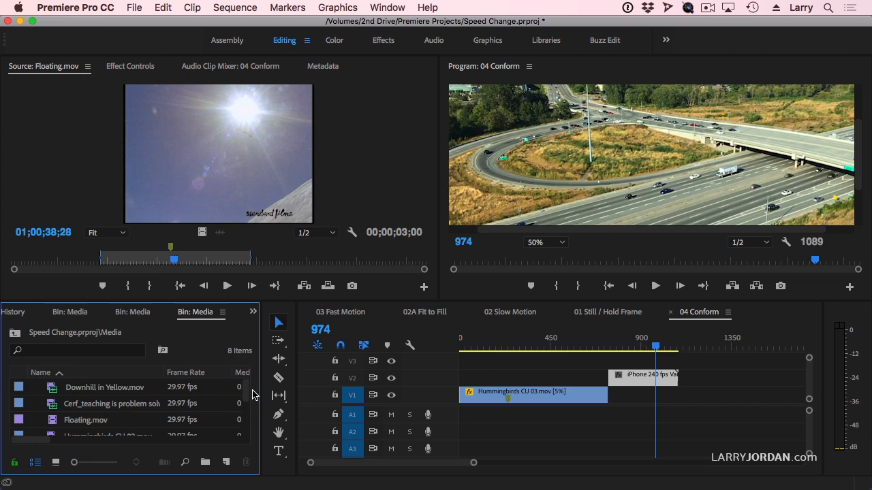
scroll(down, 3)
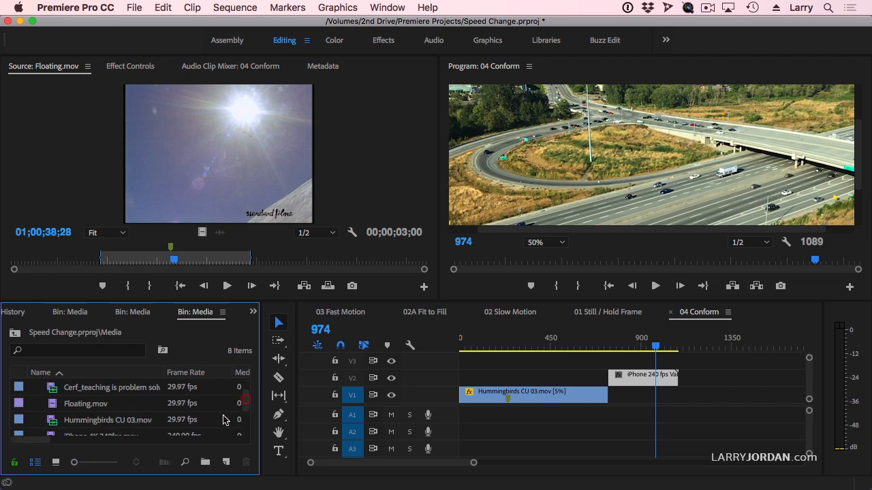
mouse_move(188, 429)
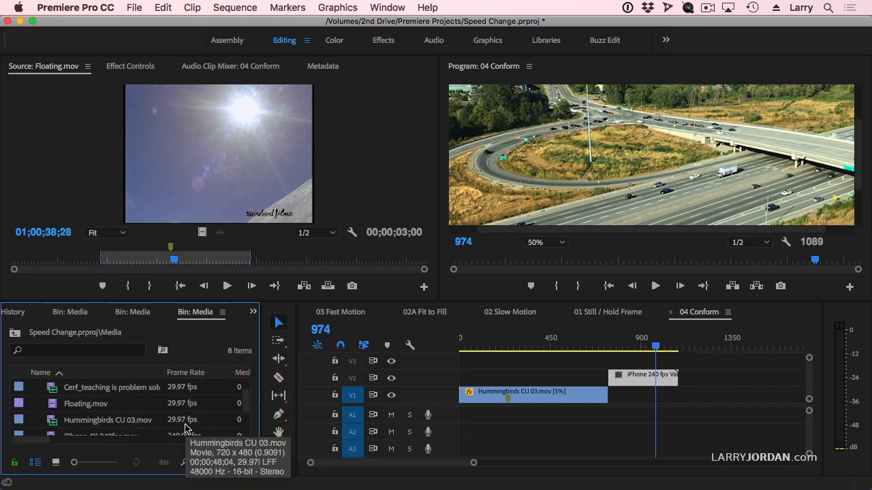
scroll(down, 3)
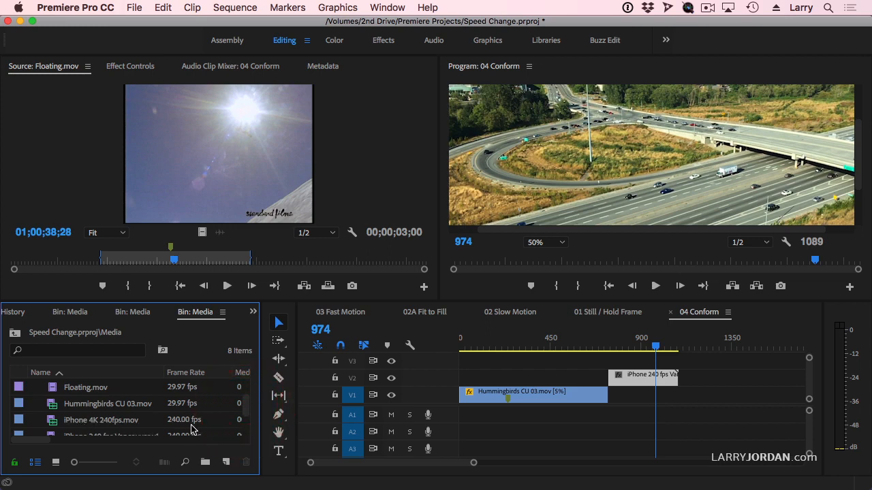
mouse_move(182, 423)
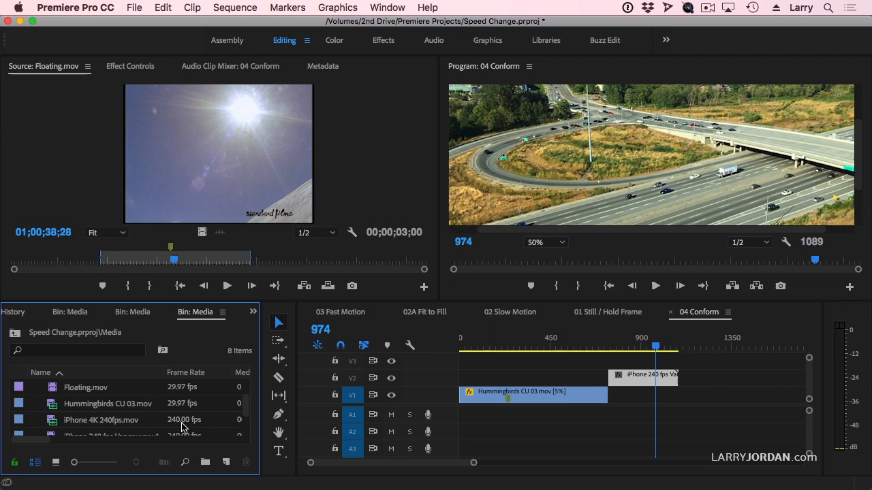
mouse_move(183, 428)
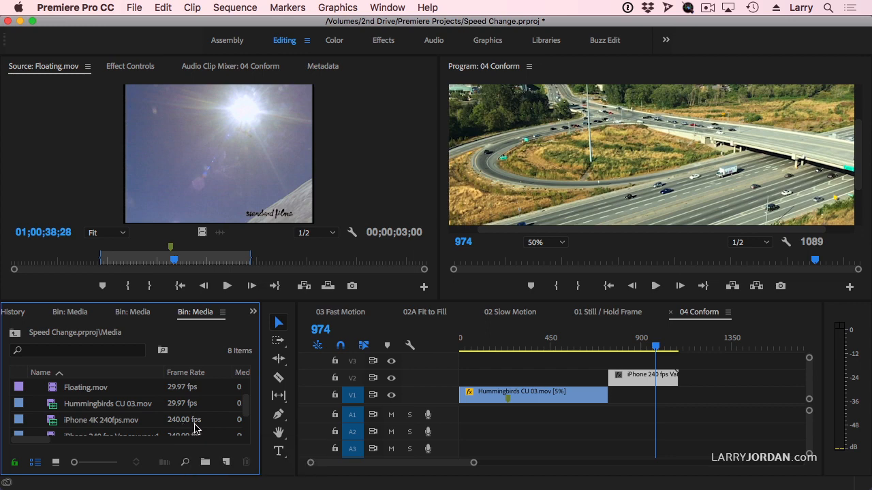
mouse_move(239, 422)
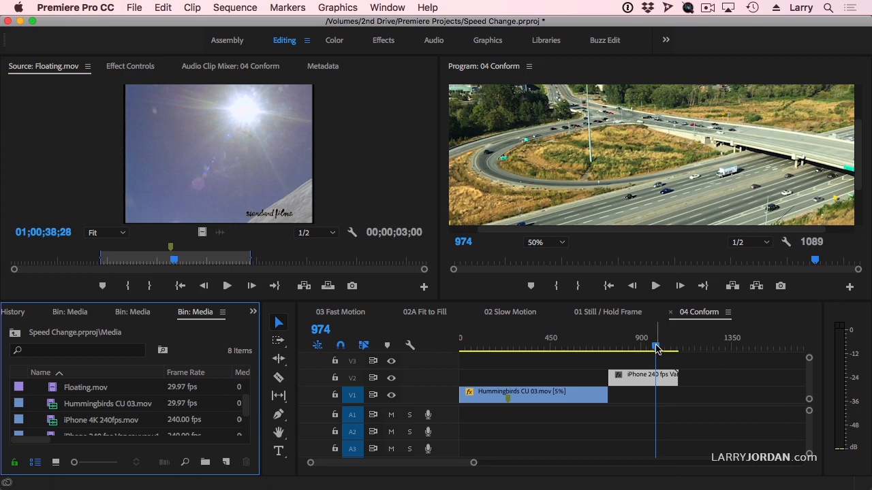
Step: Slow the iPhone 240 fps traffic clip to 12.5% speed via Speed/Duration
drag(657, 348, 608, 347)
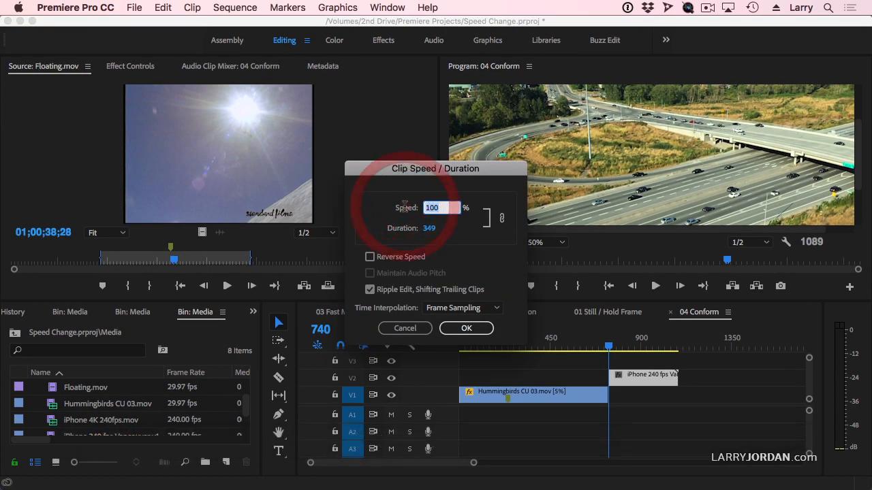
text(12.5)
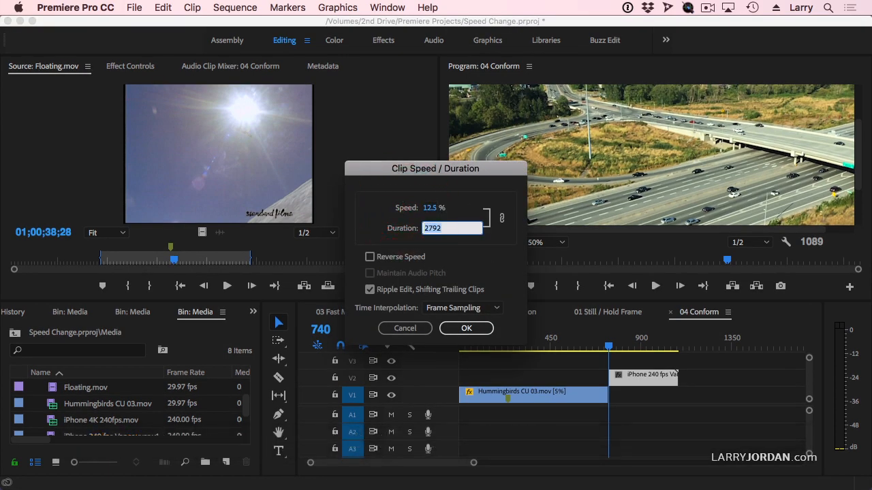
click(466, 328)
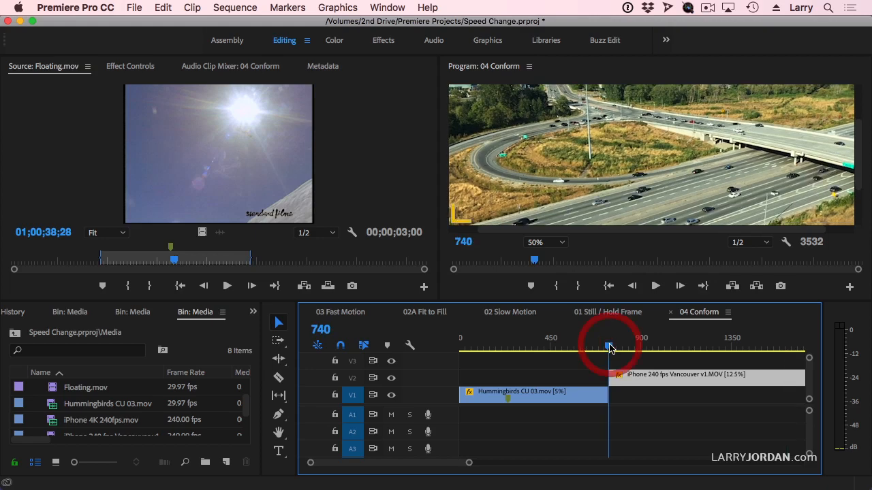
click(654, 286)
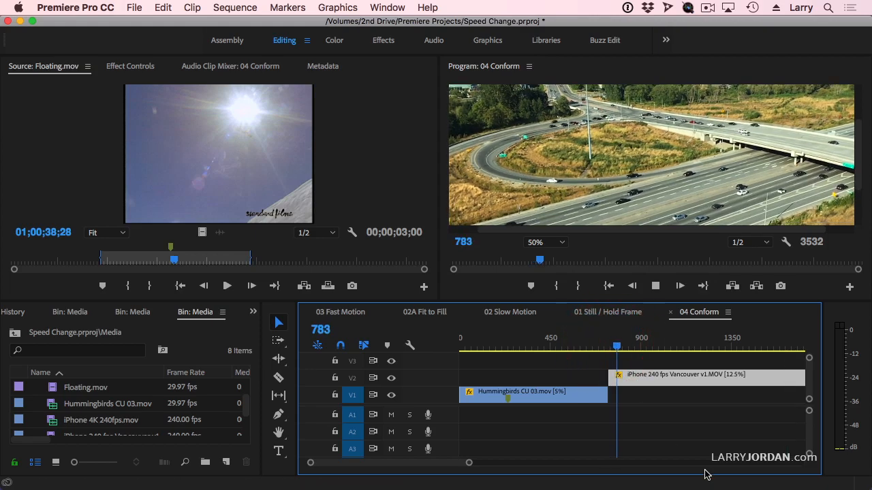